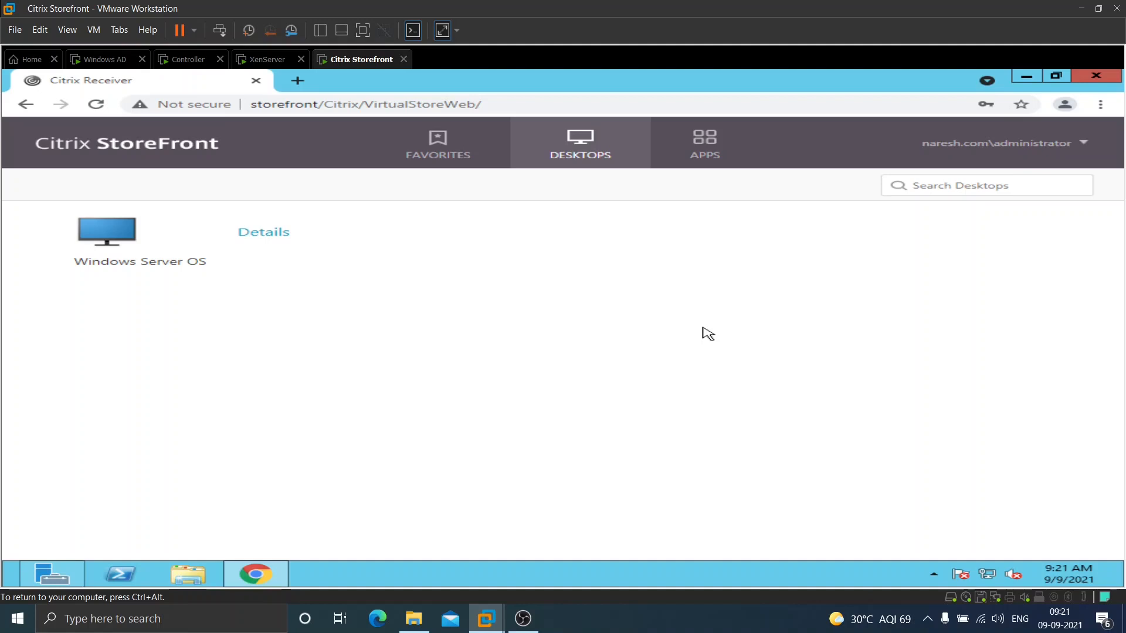
mouse_move(162, 278)
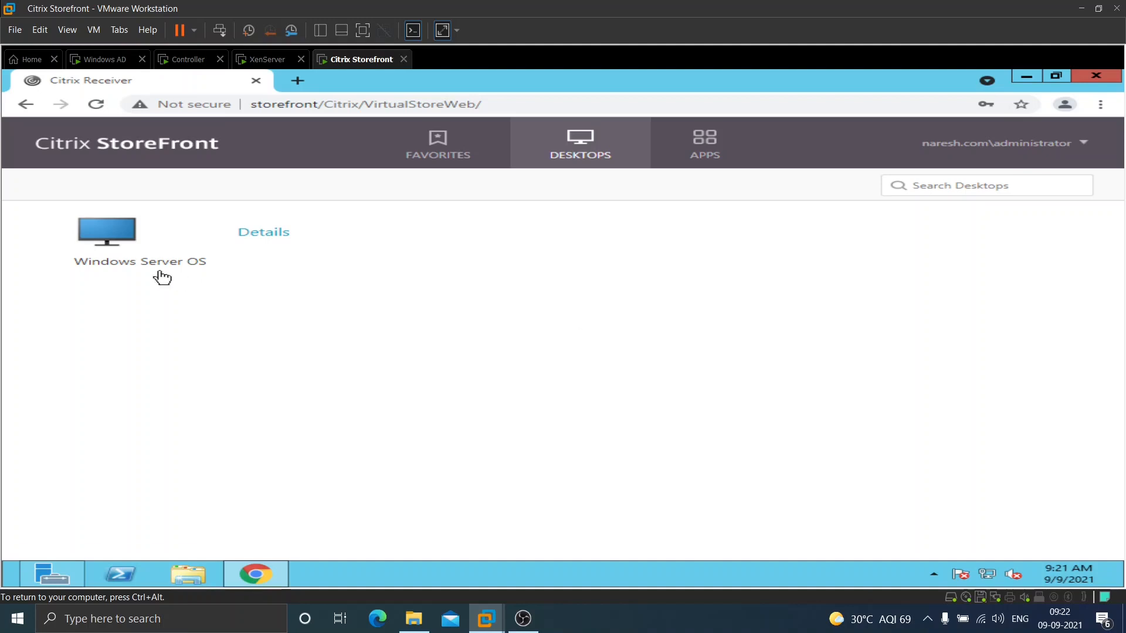
Launch the Windows Server OS desktop from the Desktops page
left_click(106, 231)
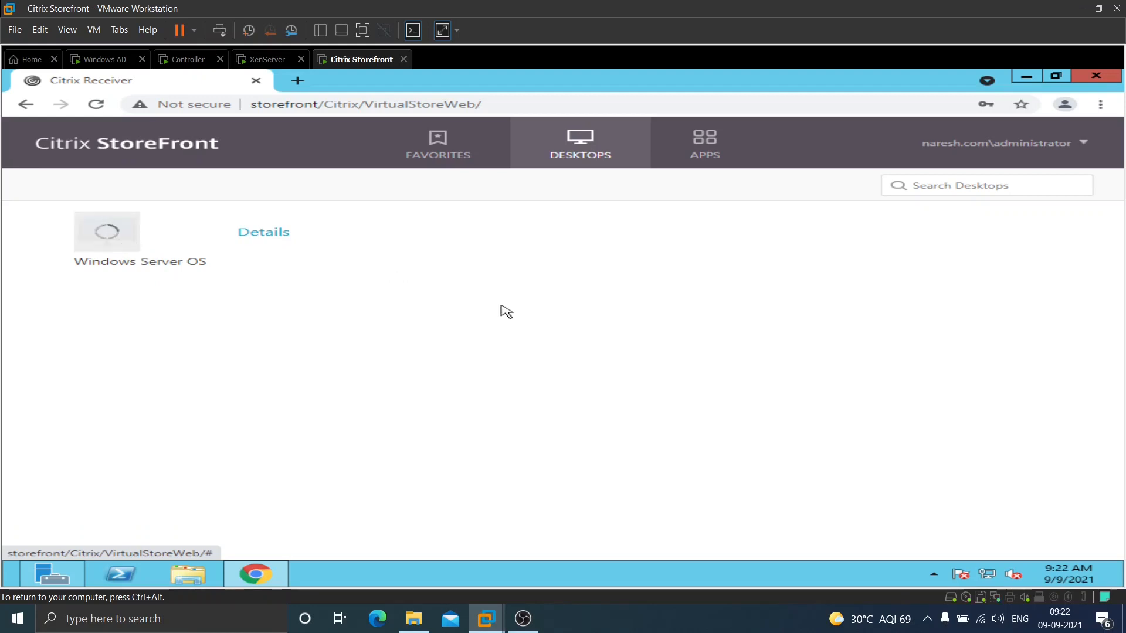
mouse_move(528, 318)
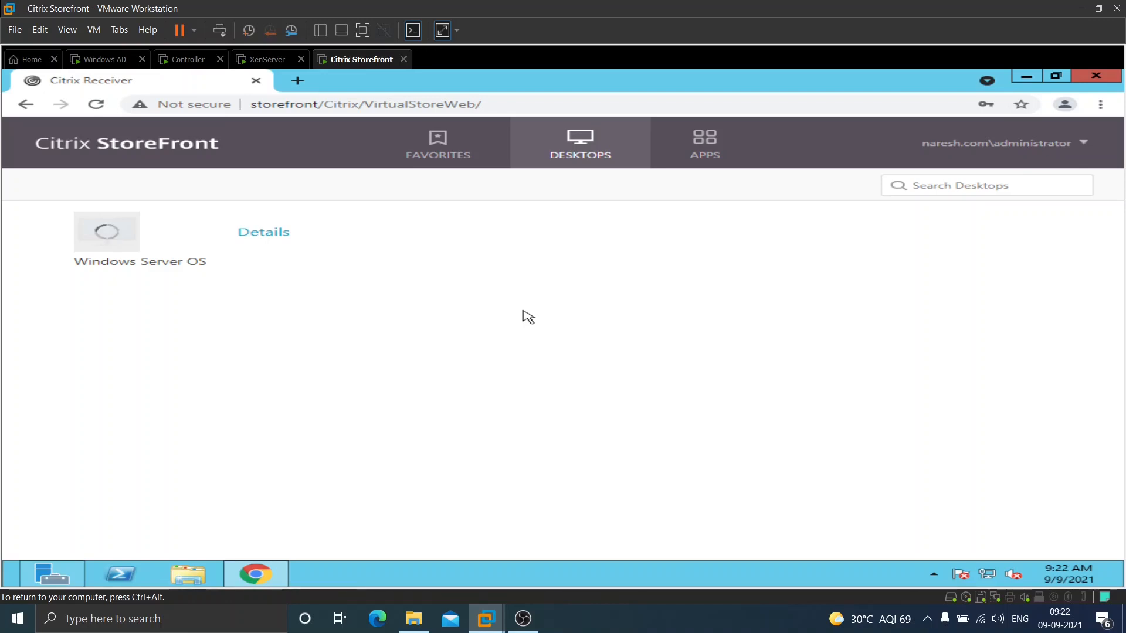
Allow Citrix Receiver Launcher to open so the Windows Server OS session starts loading
left_click(107, 231)
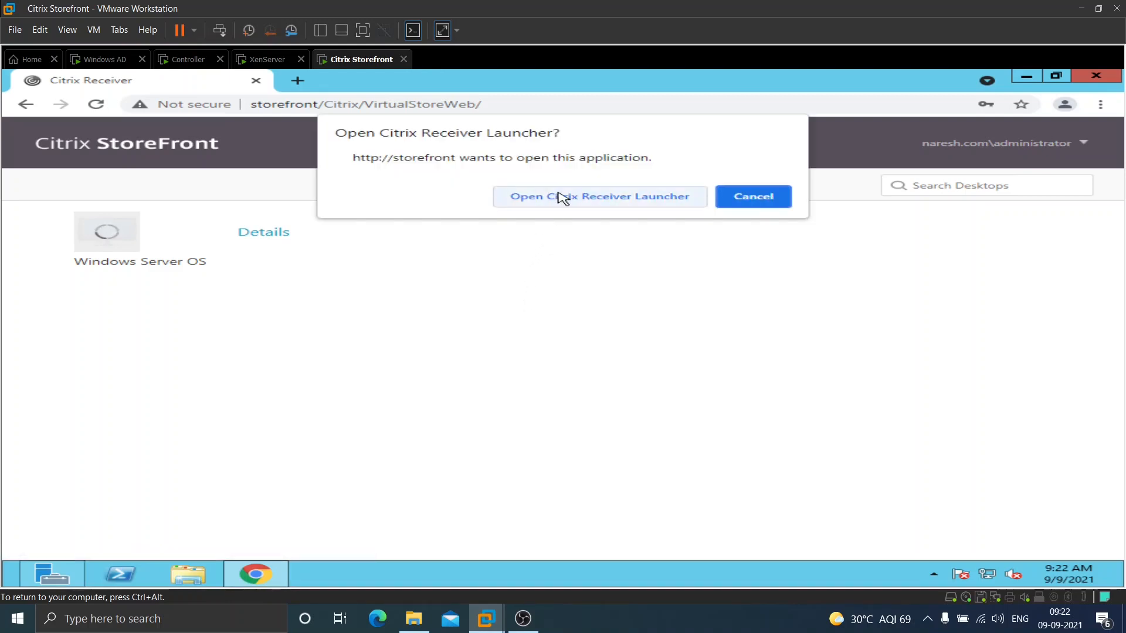
left_click(599, 196)
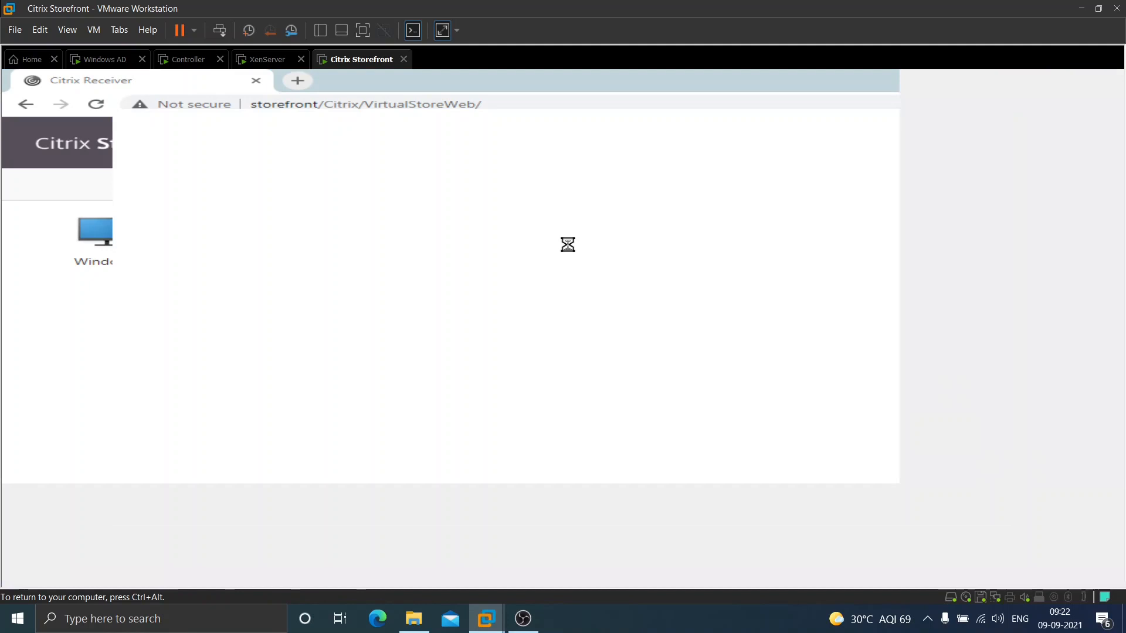
left_click(94, 231)
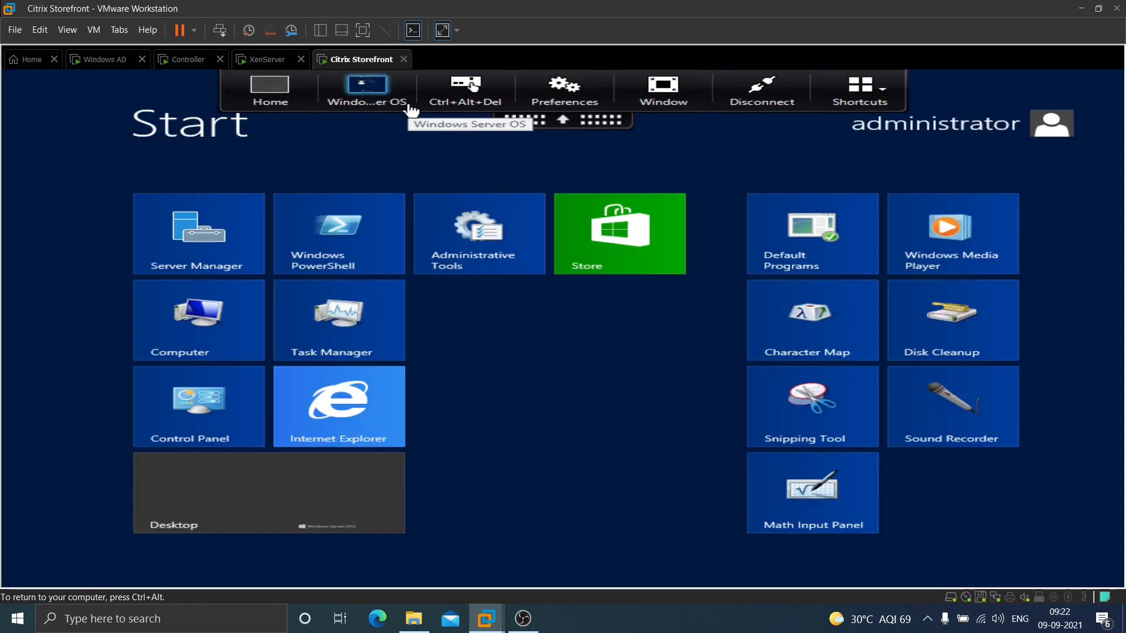
mouse_move(568, 104)
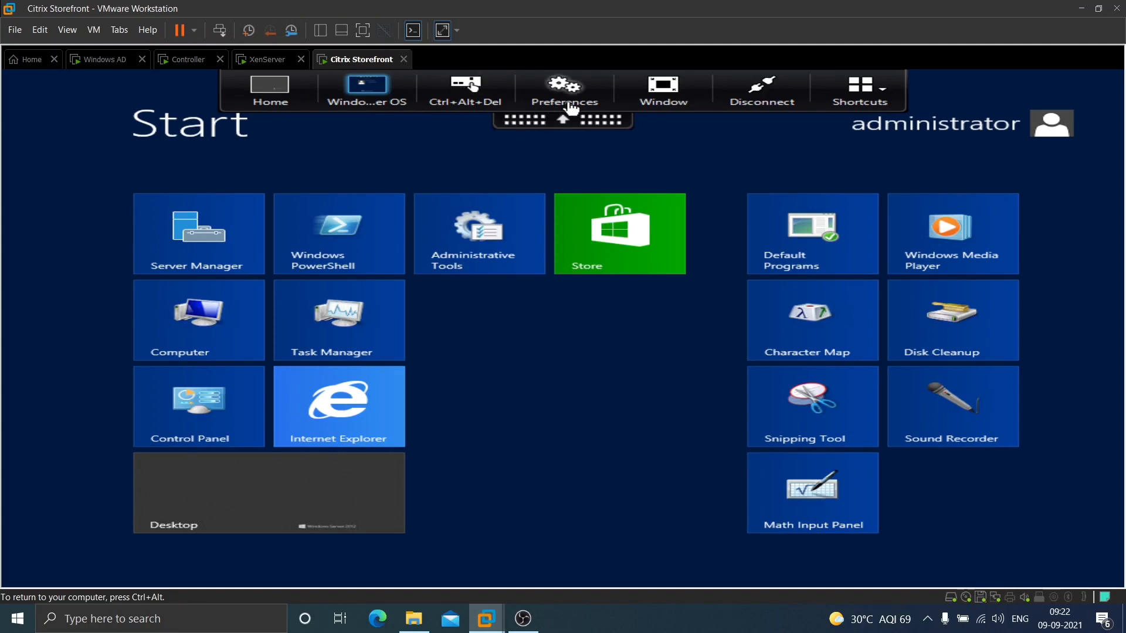
mouse_move(760, 91)
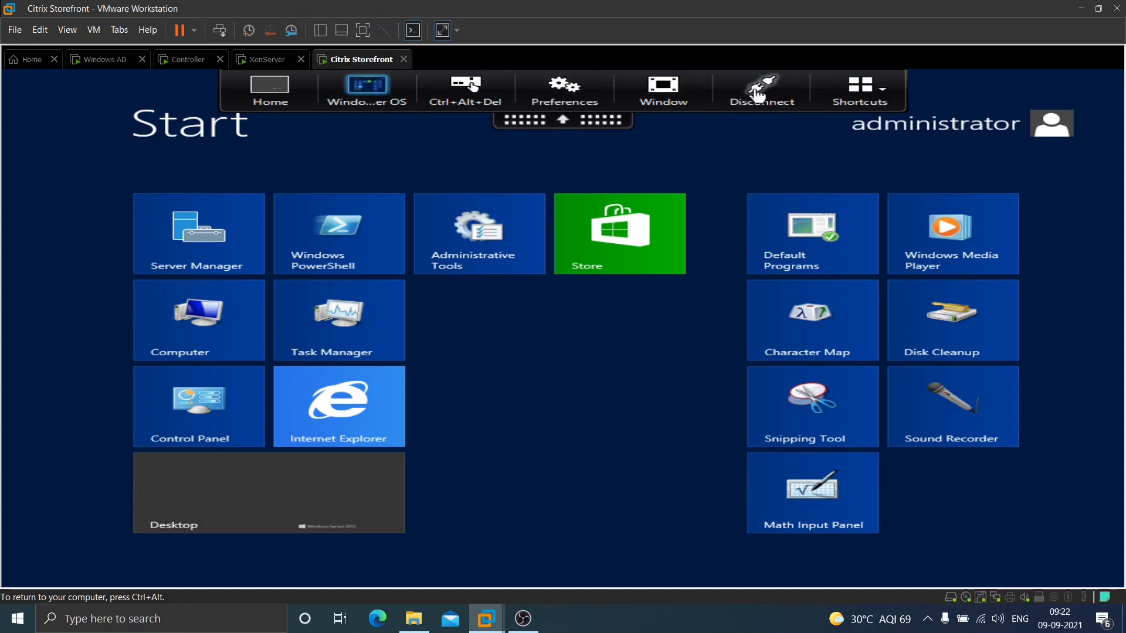
mouse_move(759, 108)
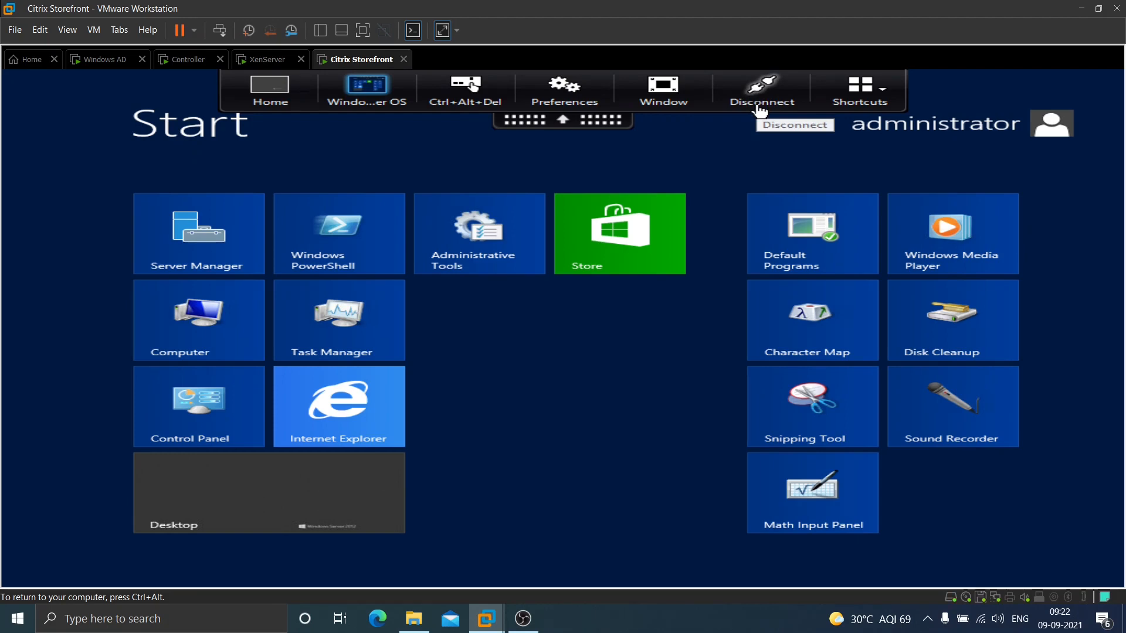
mouse_move(760, 111)
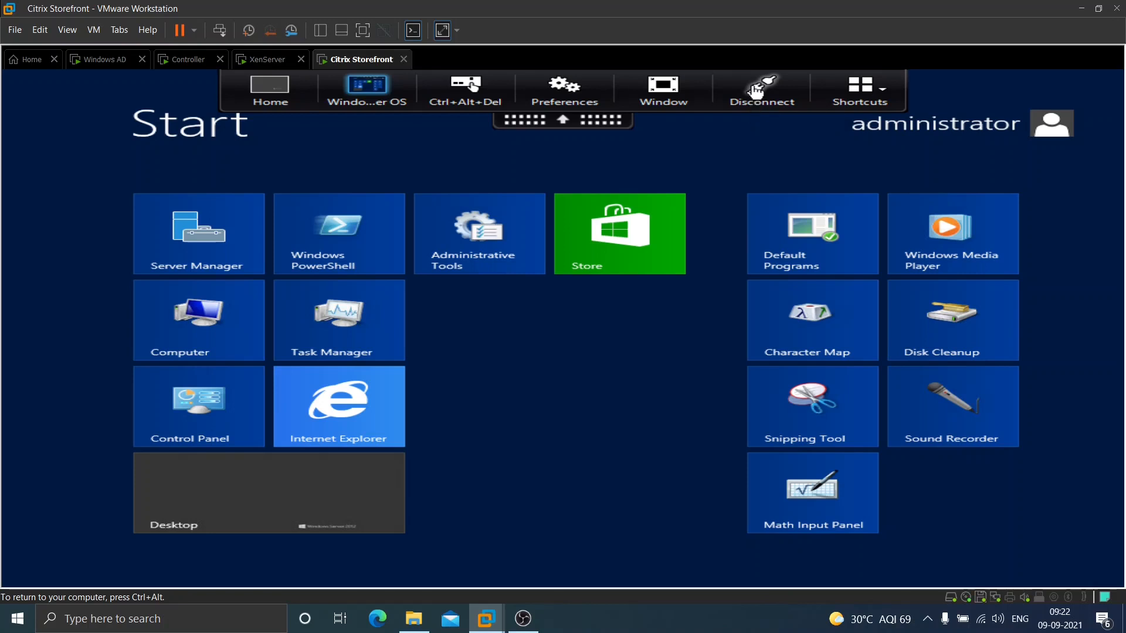
mouse_move(755, 94)
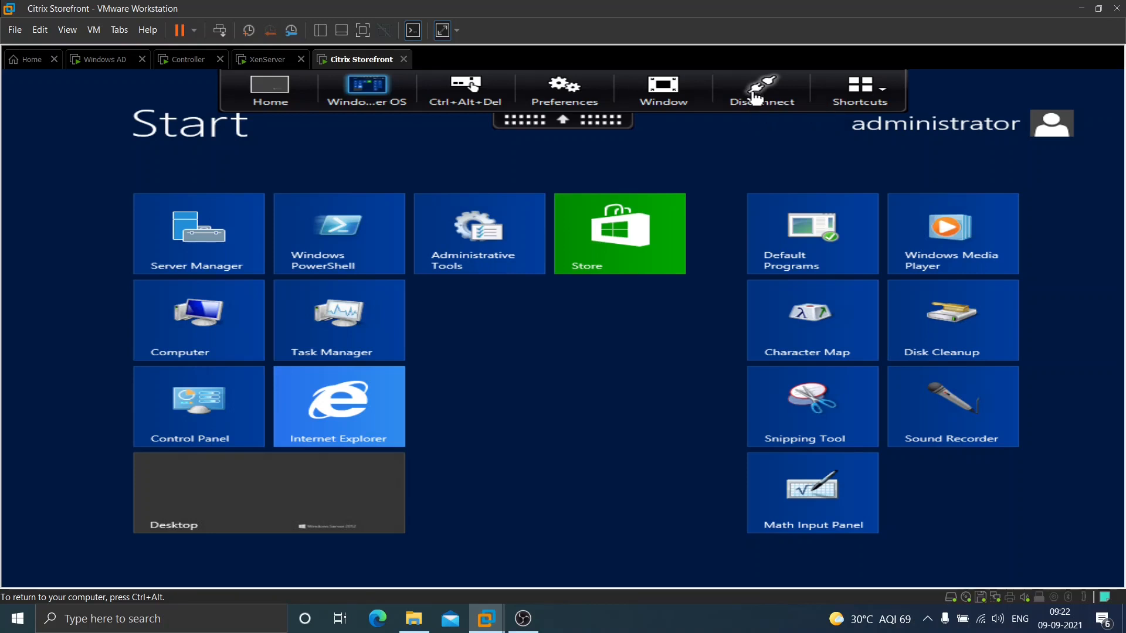
Disconnect the Windows Server OS session and confirm, leaving the desktop running
left_click(760, 90)
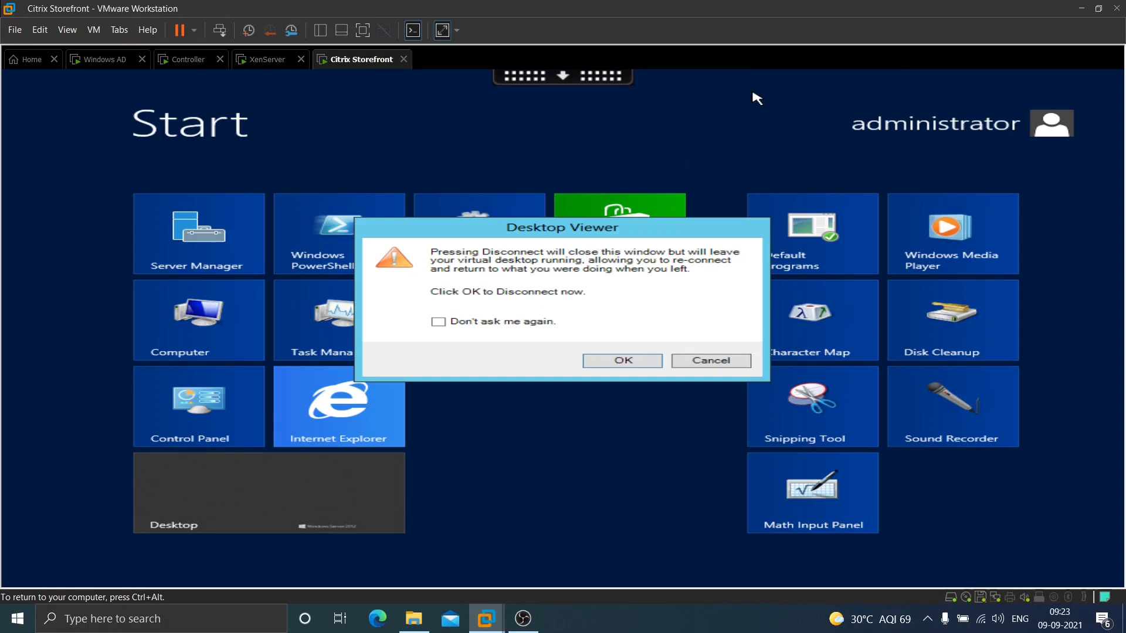
mouse_move(571, 260)
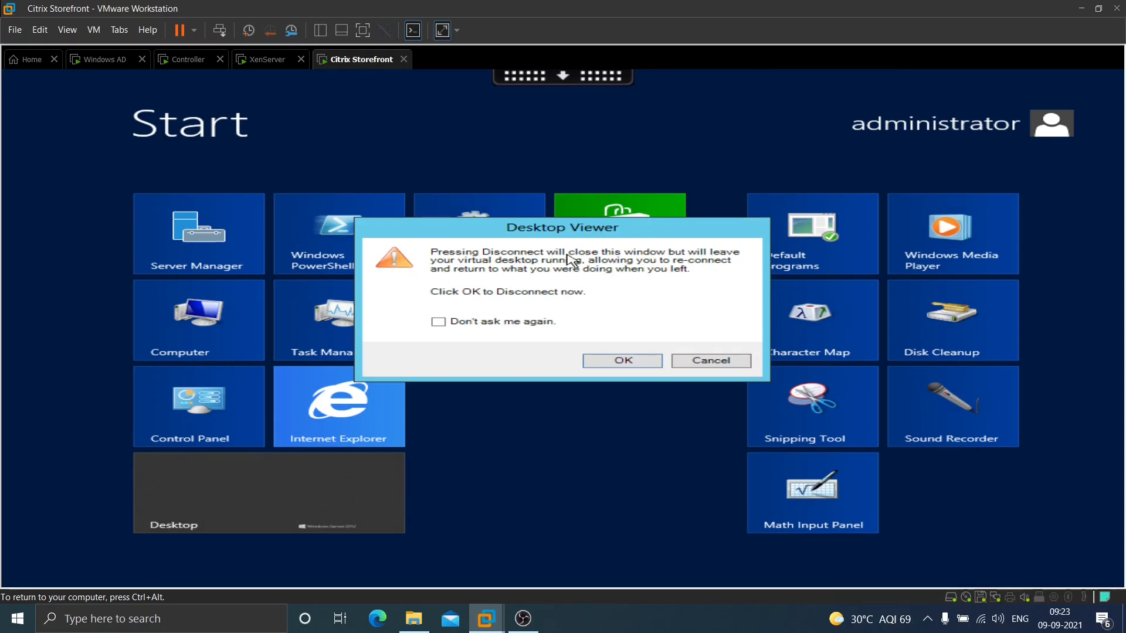
mouse_move(513, 296)
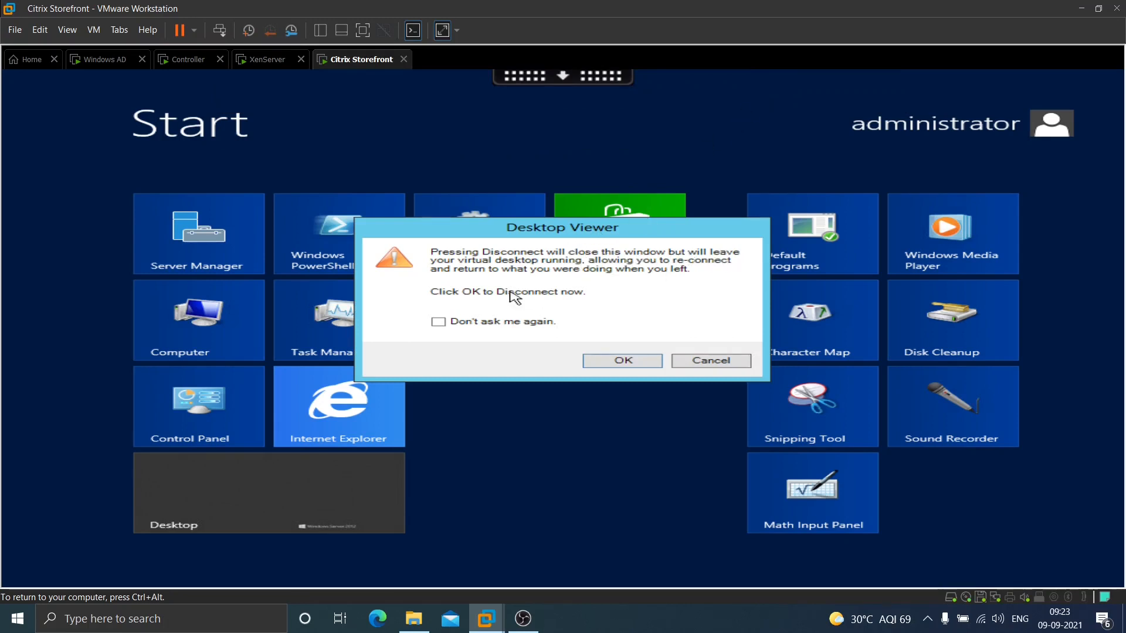
mouse_move(571, 277)
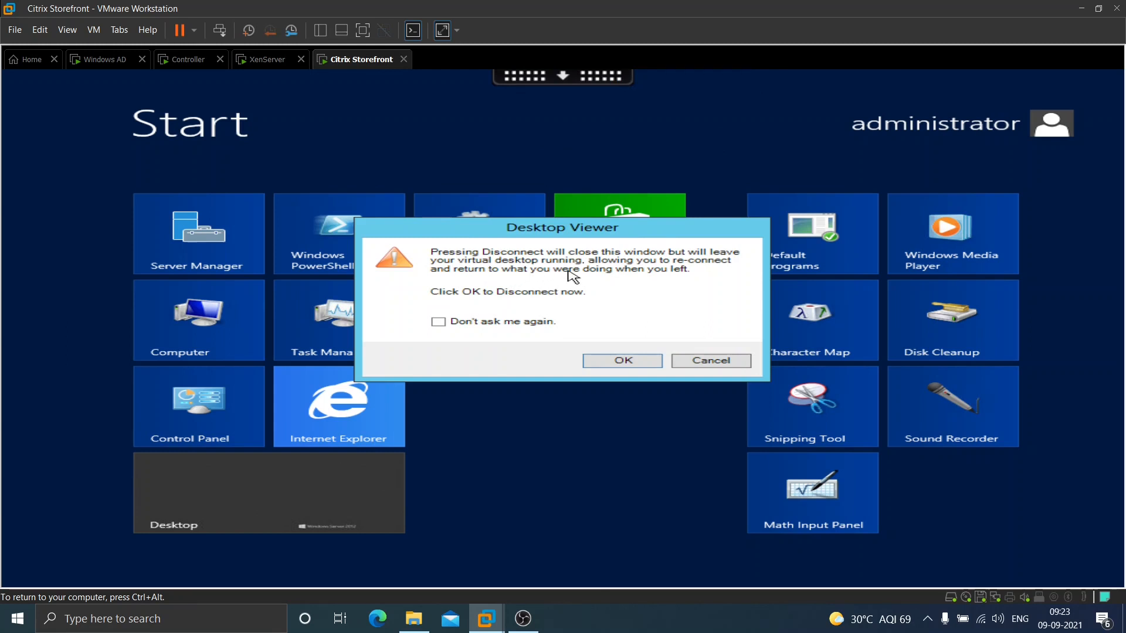
mouse_move(574, 273)
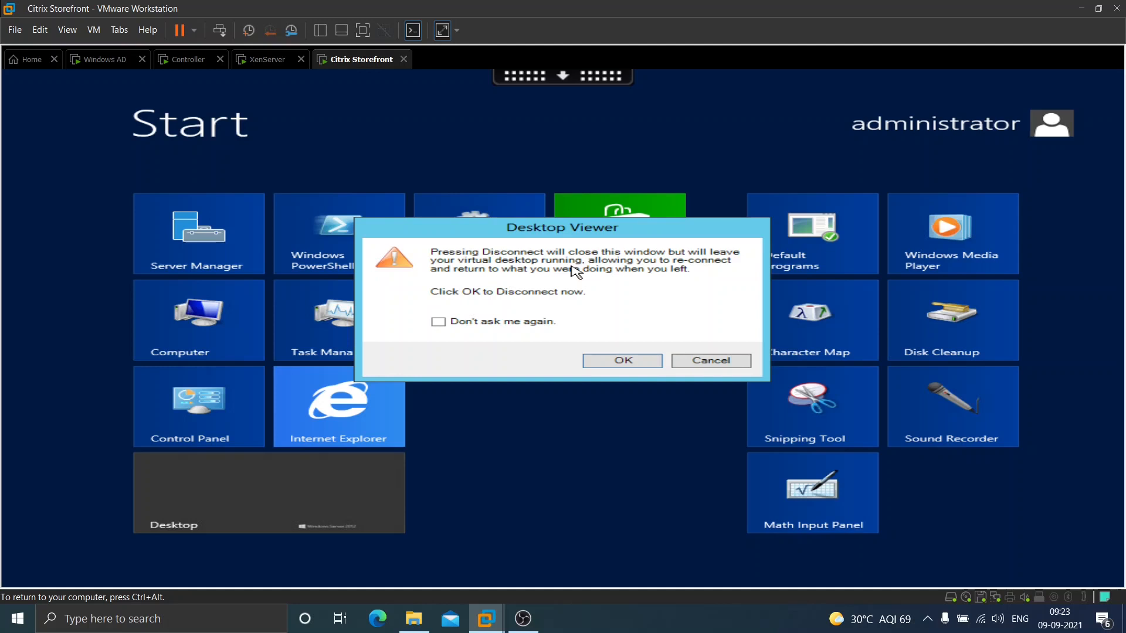
mouse_move(622, 360)
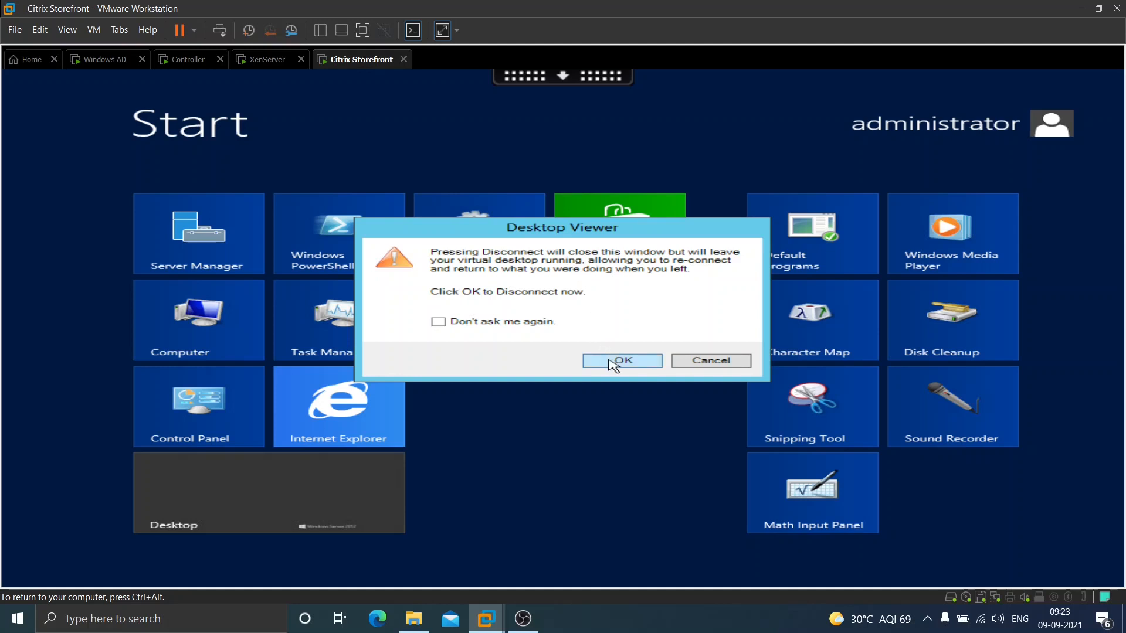
left_click(621, 360)
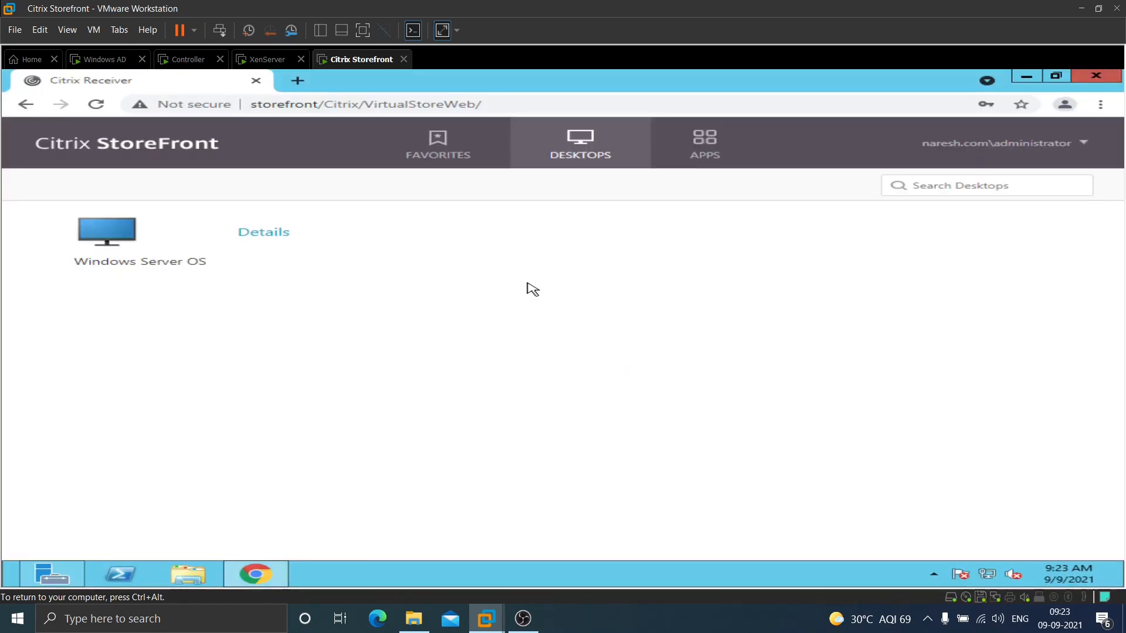